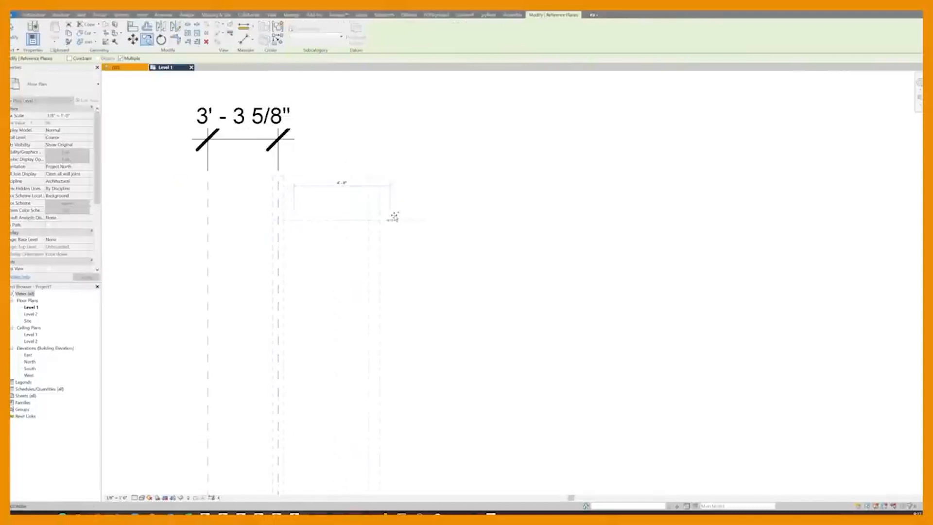
mouse_move(395, 217)
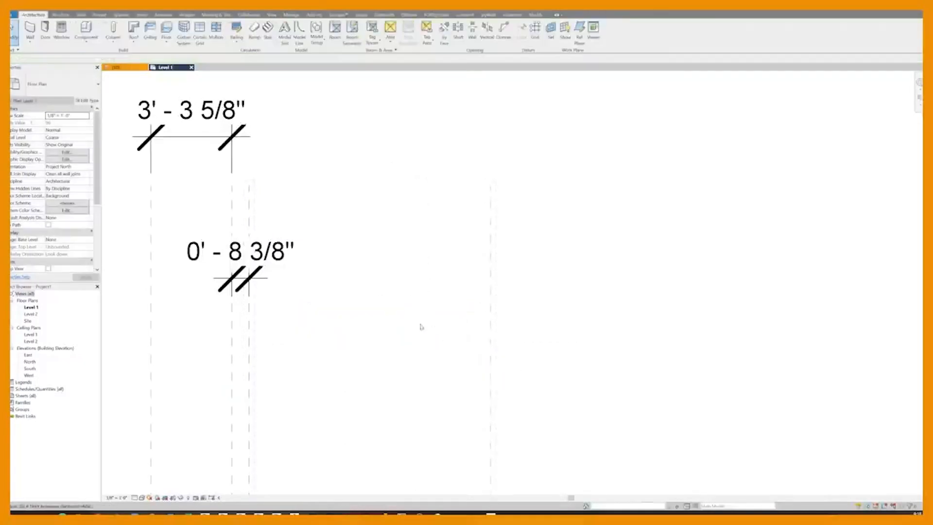
Place the 9' - 10 1/8" aligned dimension below the reference planes and exit the tool
click(490, 357)
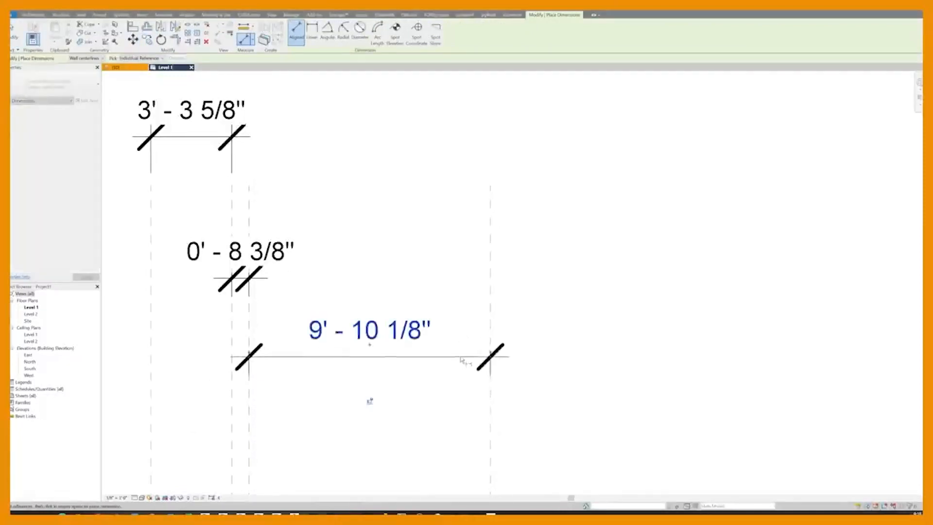
key(Escape)
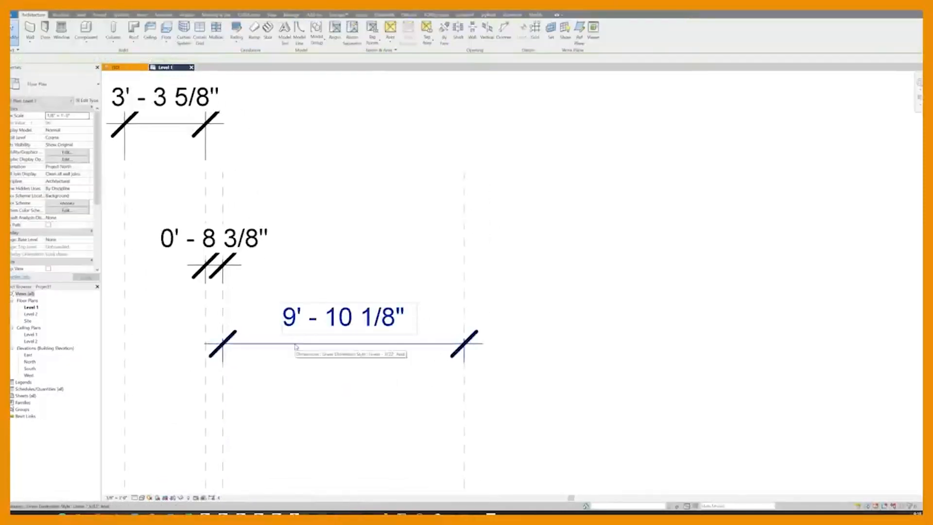